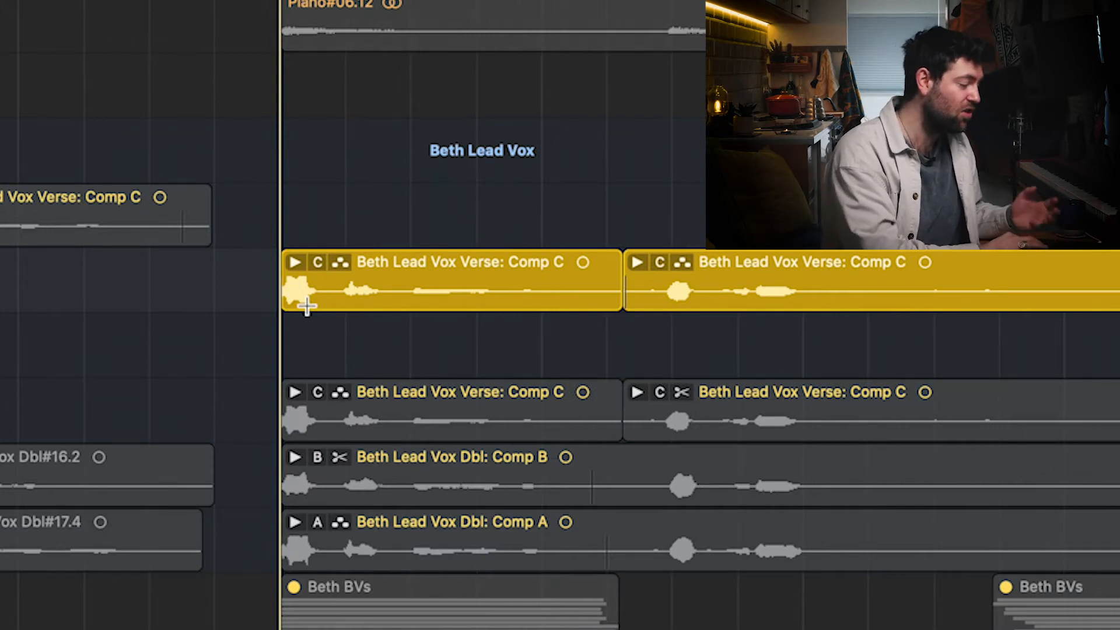
mouse_move(450, 286)
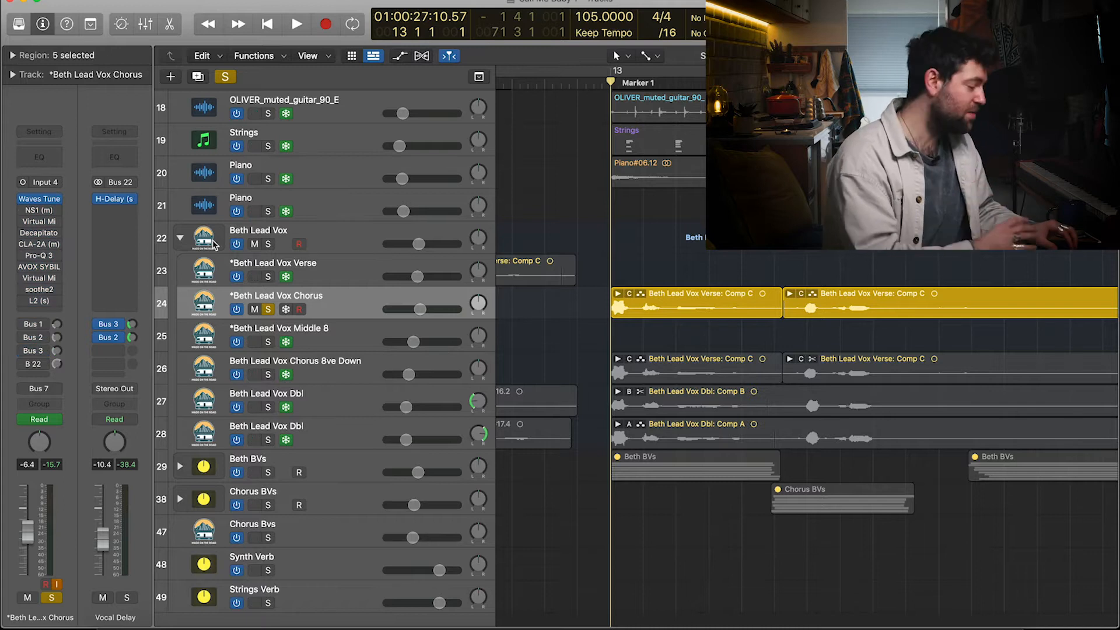
Step: Audition the soloed chorus vocal with plug-ins bypassed and the B 22 send on, then stop
click(296, 23)
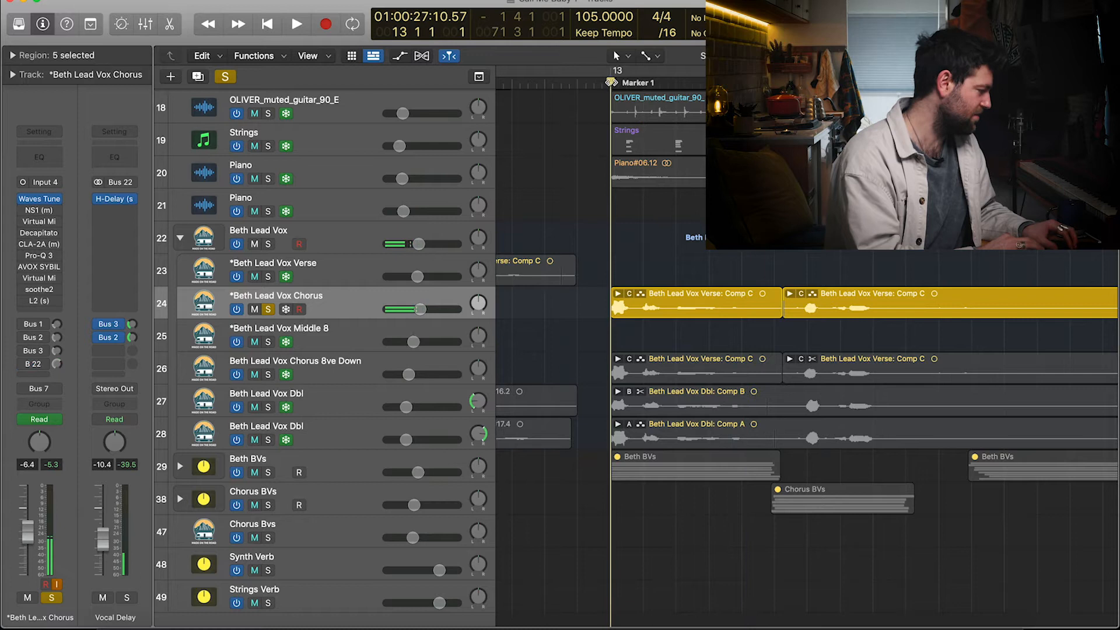
click(295, 23)
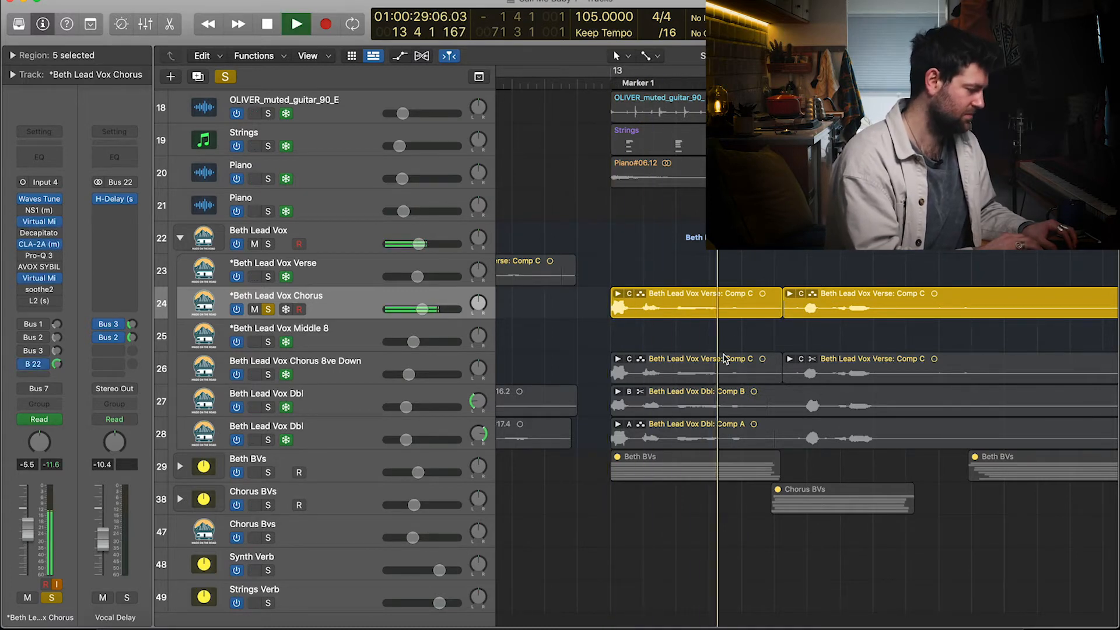
click(266, 23)
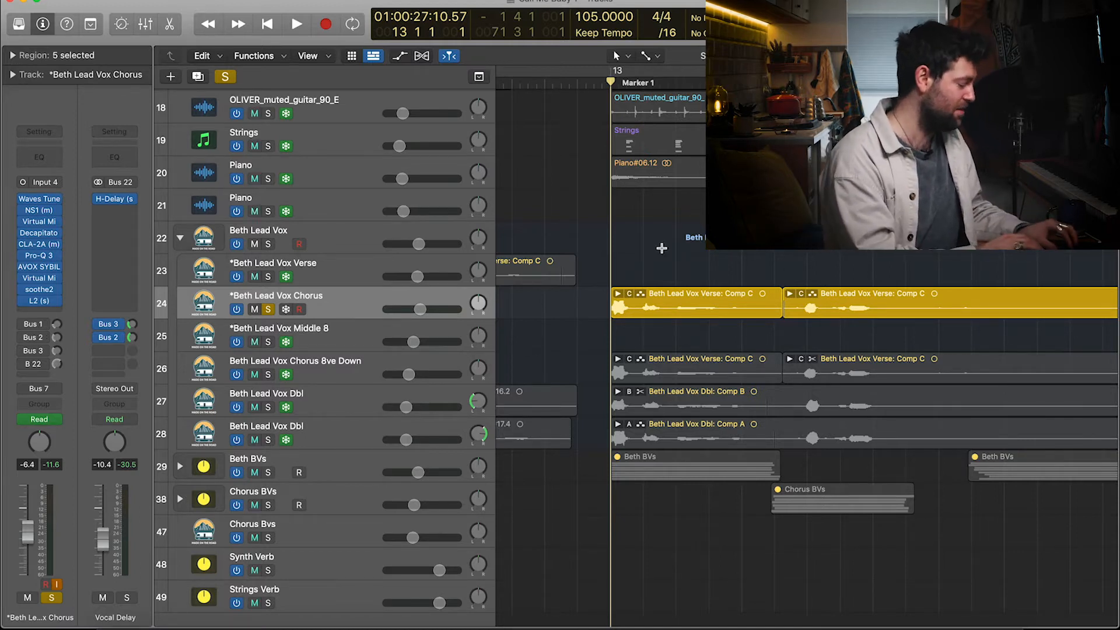
Step: Play the chorus vocal again with its full plug-in chain and Bus 2, Bus 3, B 22 sends on
click(296, 24)
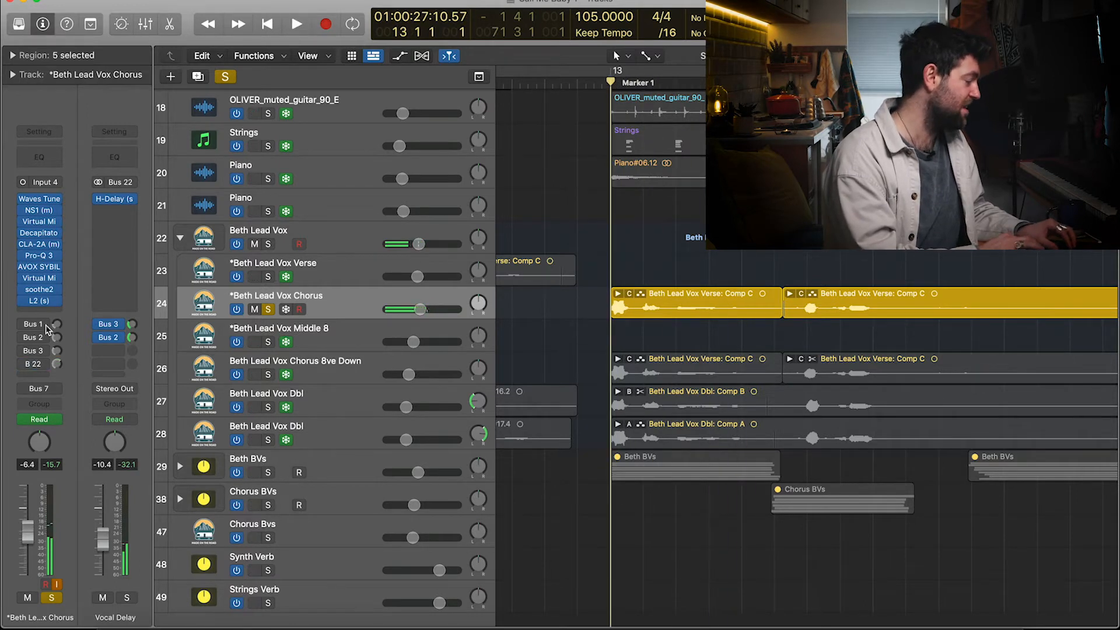
click(295, 23)
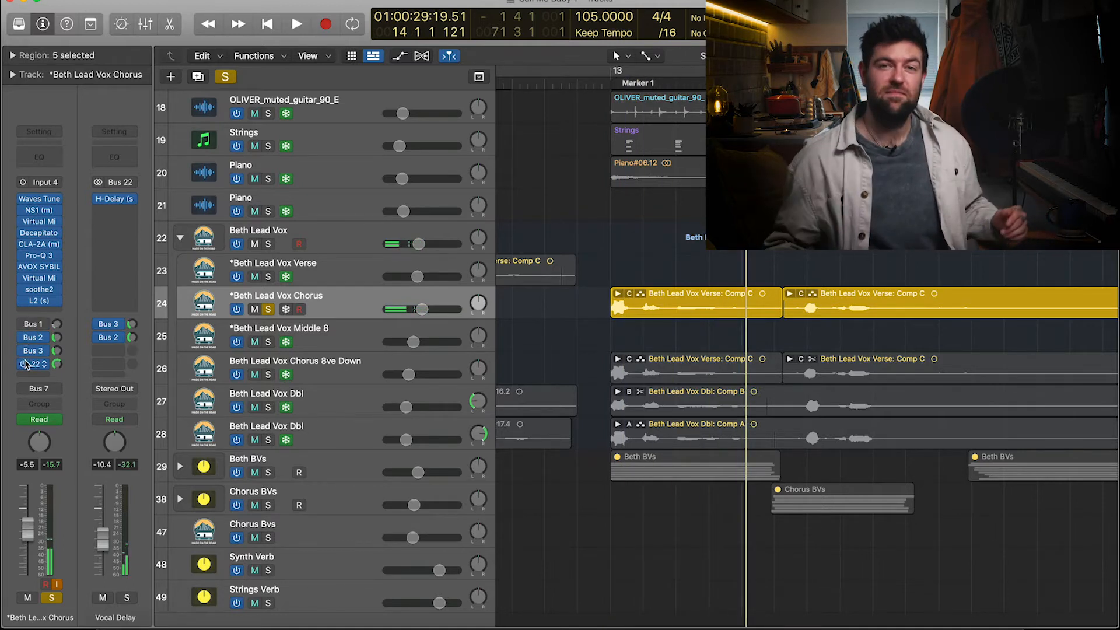
mouse_move(31, 363)
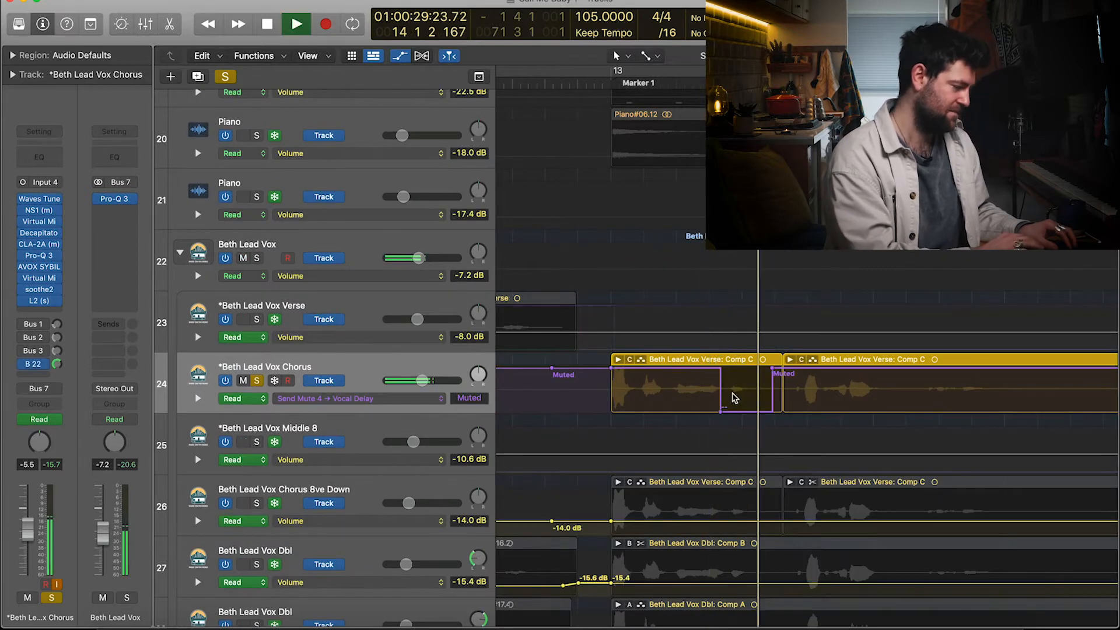
Step: Stop playback after hearing the Send Mute 4 → Vocal Delay automation on the chorus
click(266, 24)
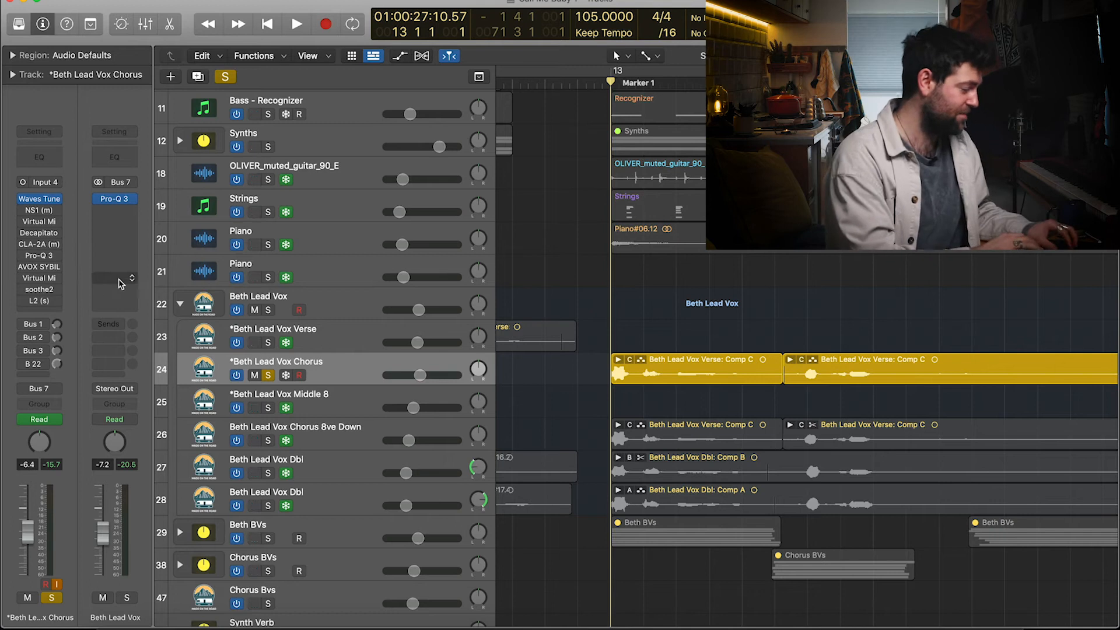
Step: Switch Pro-Q 3 back on and play the chorus with only Waves Tune and EQ active
click(295, 24)
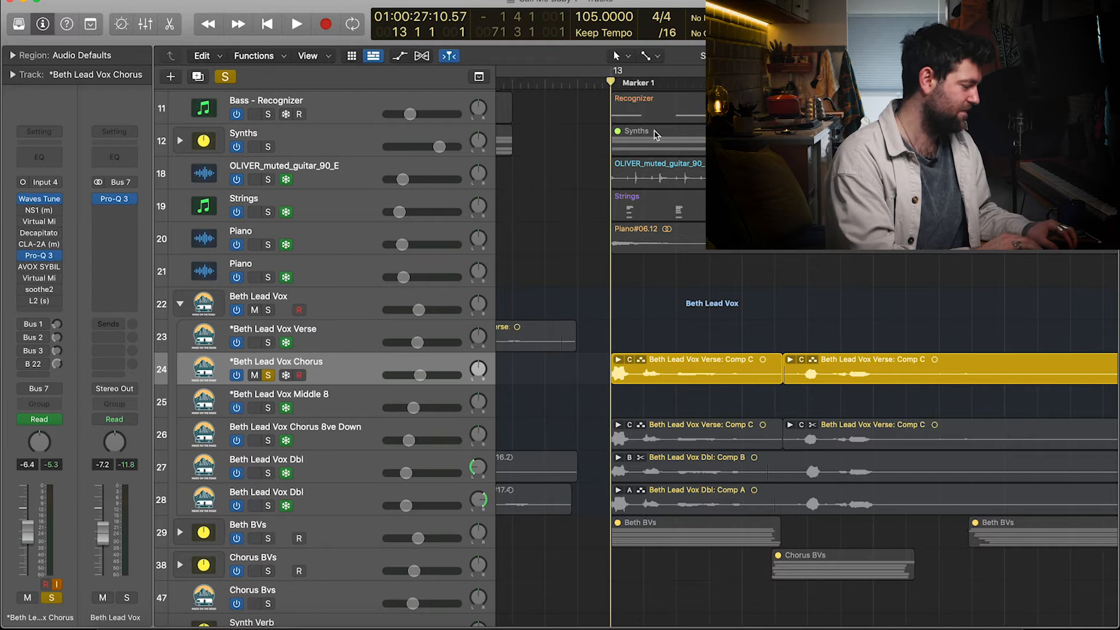
click(297, 24)
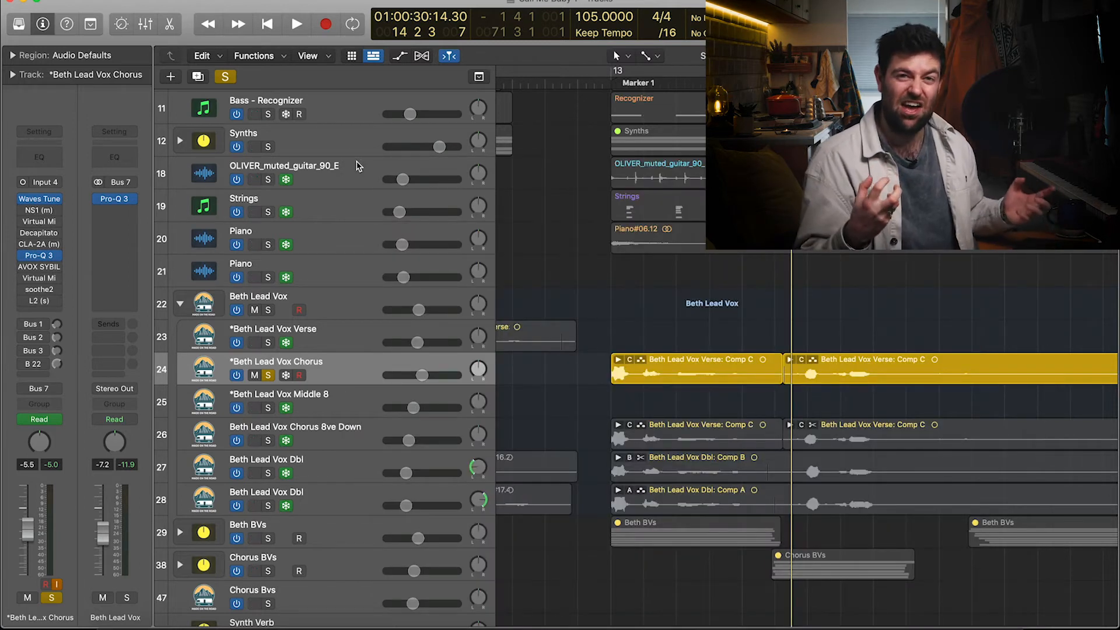
mouse_move(357, 168)
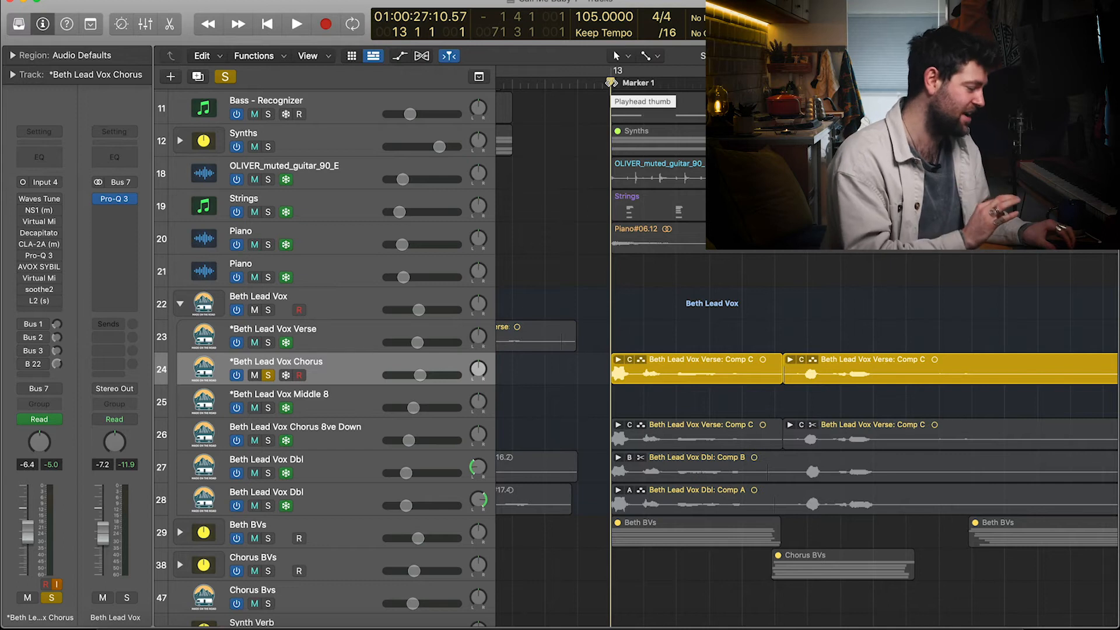
Step: Play the chorus from its start with Waves Tune re-enabled and the B 22 send active
click(295, 23)
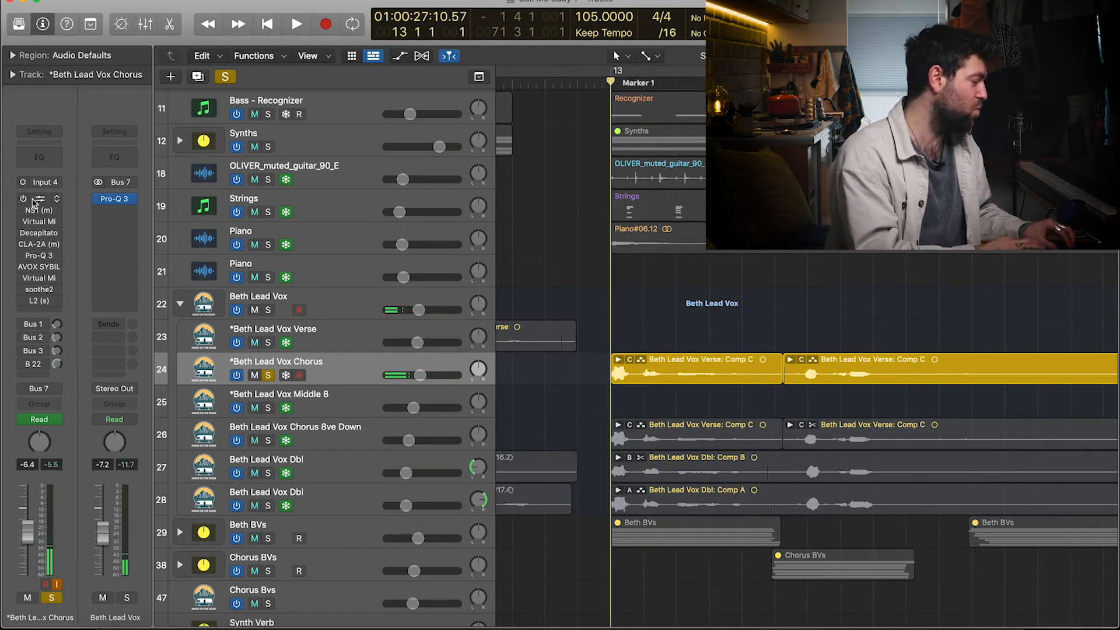
click(295, 23)
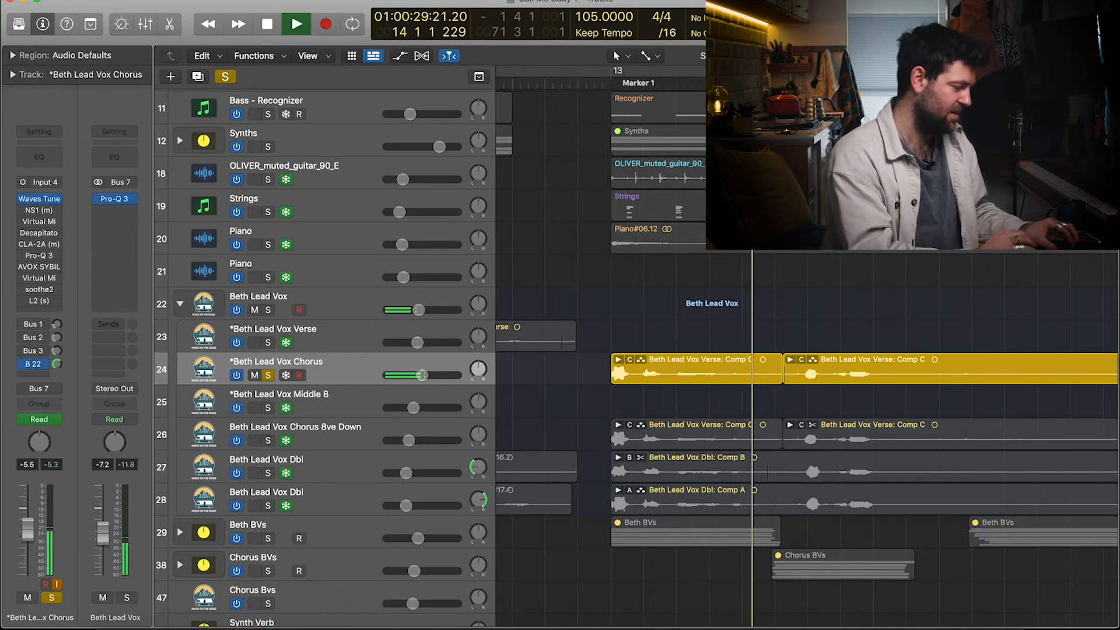
click(295, 23)
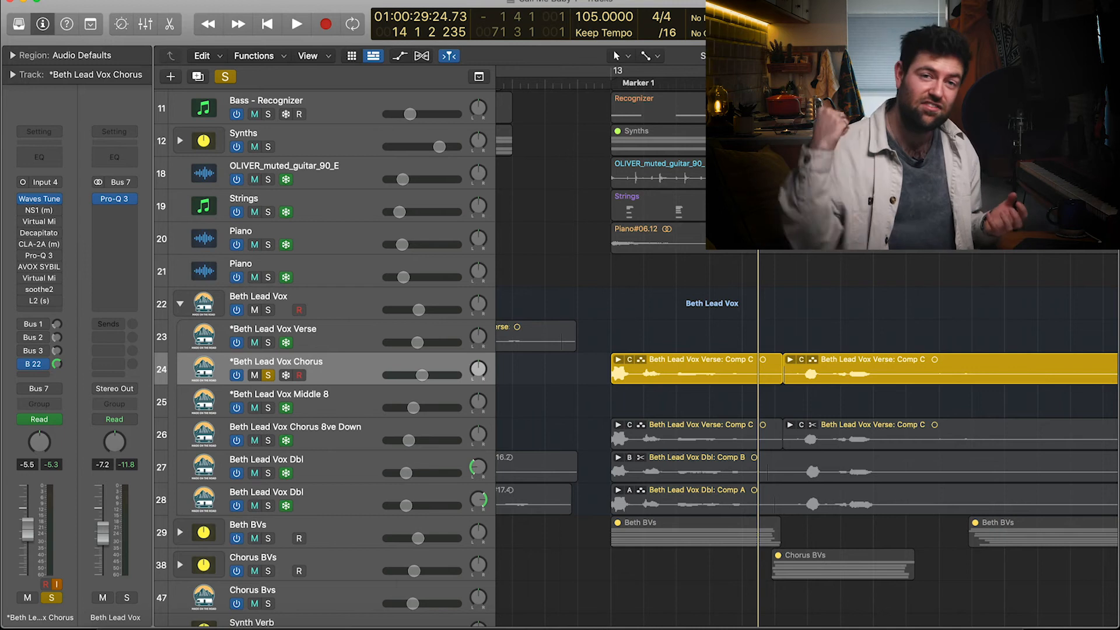